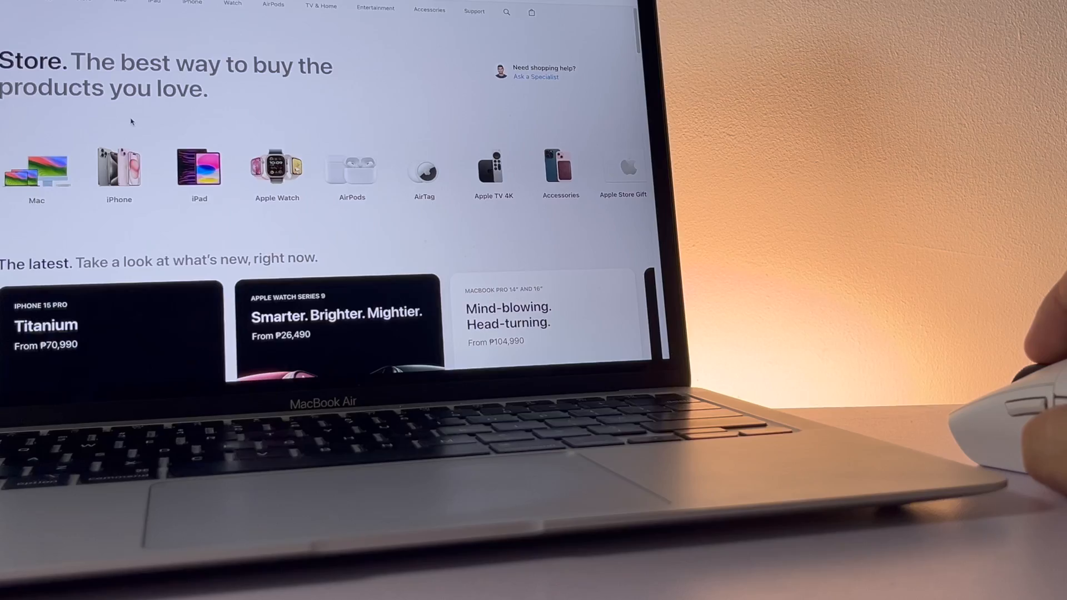
pyautogui.scroll(-3)
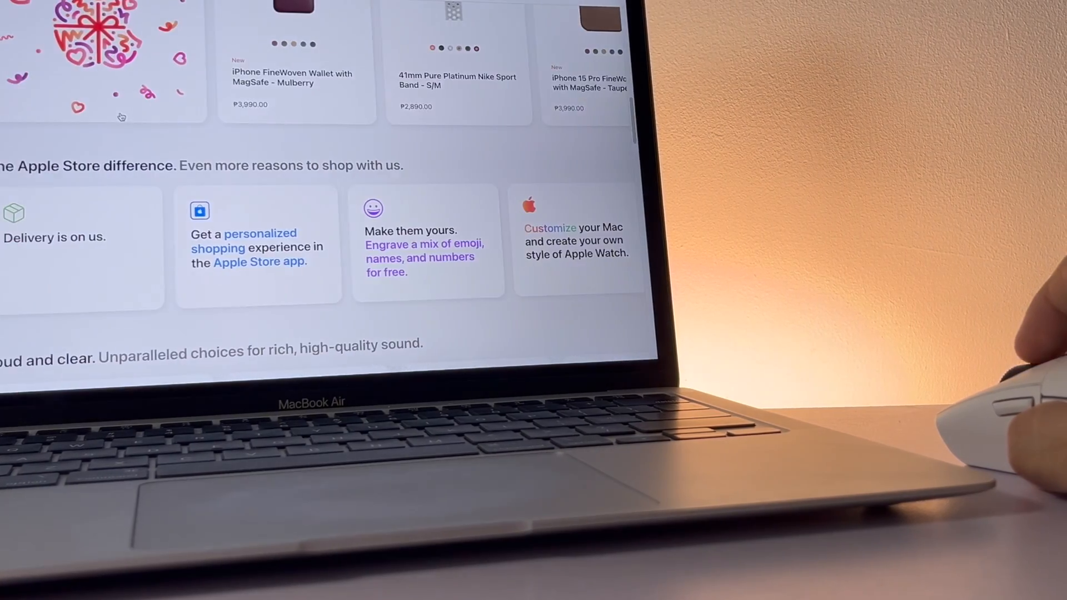
pyautogui.scroll(-3)
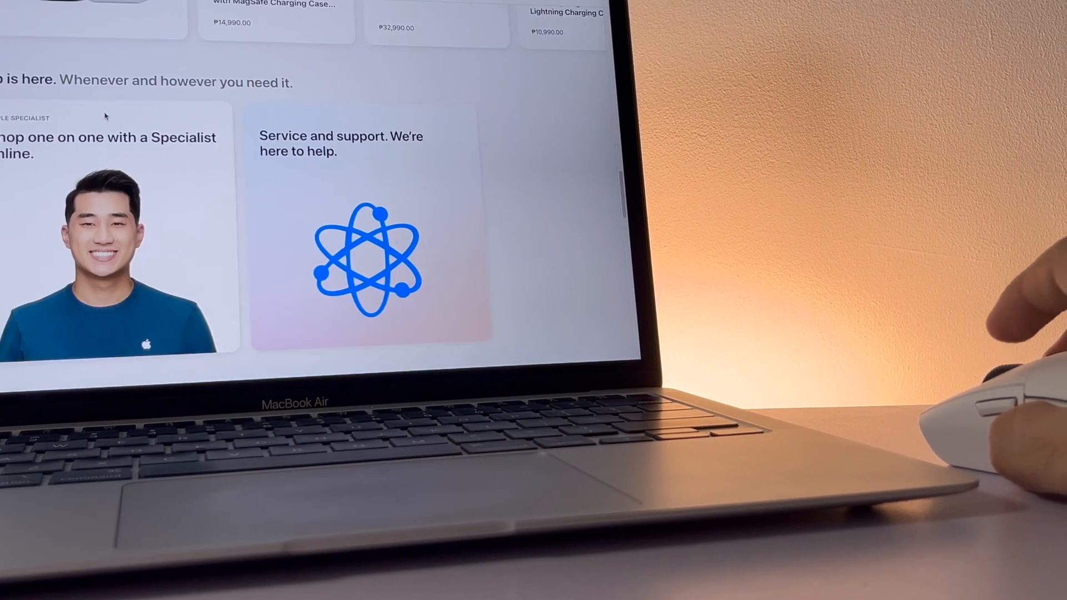
pyautogui.scroll(-3)
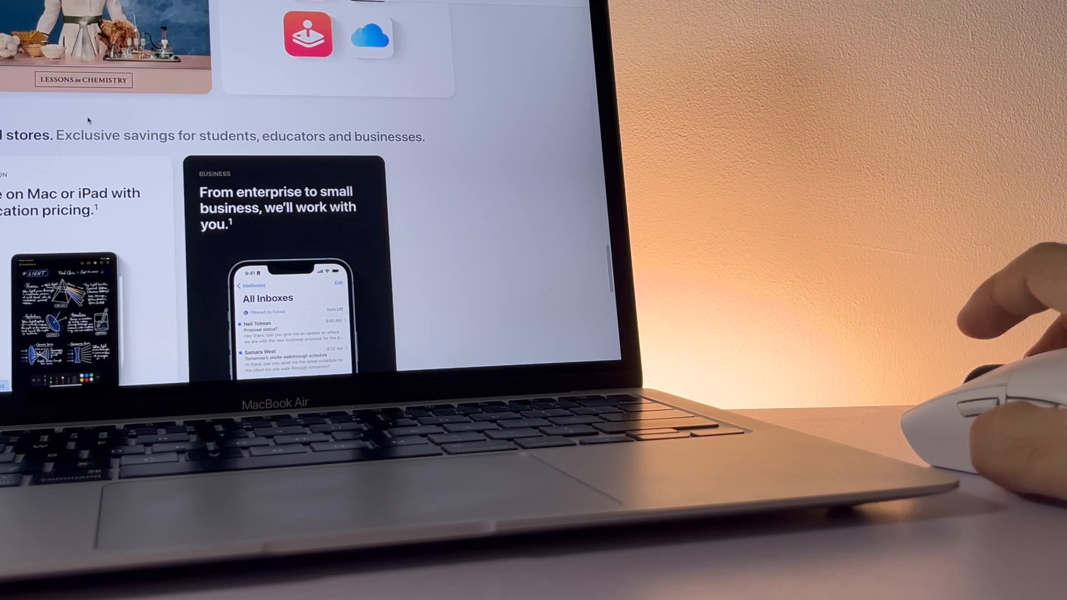
pyautogui.scroll(-3)
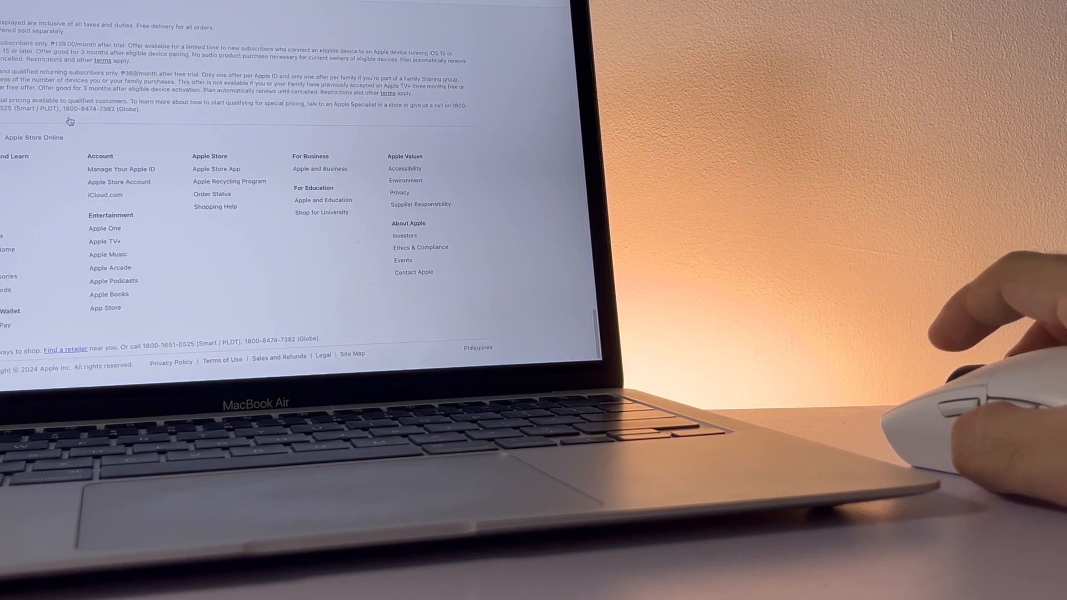
pyautogui.scroll(3)
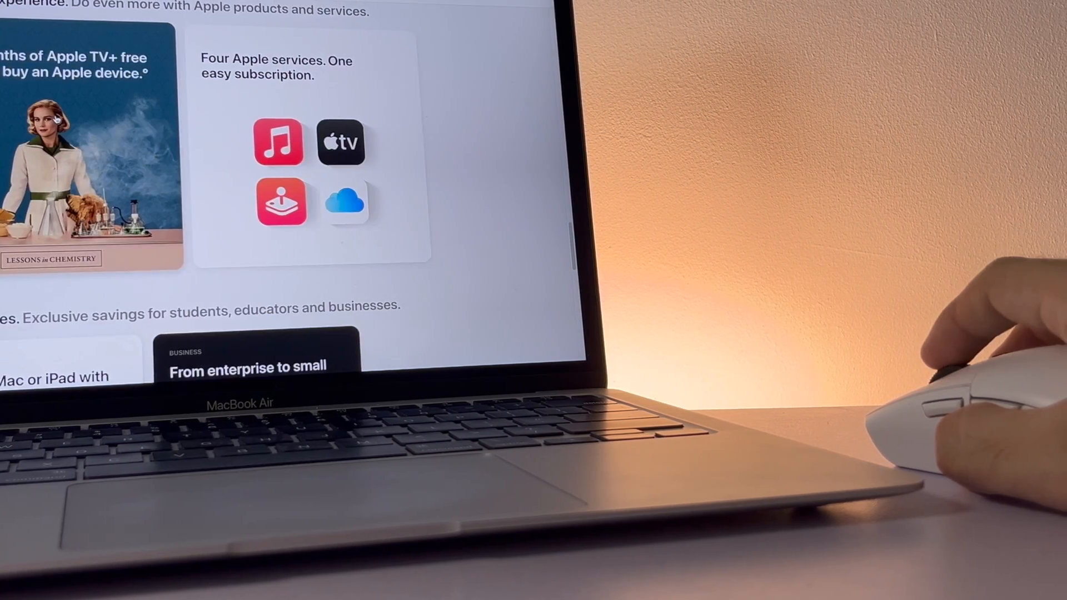